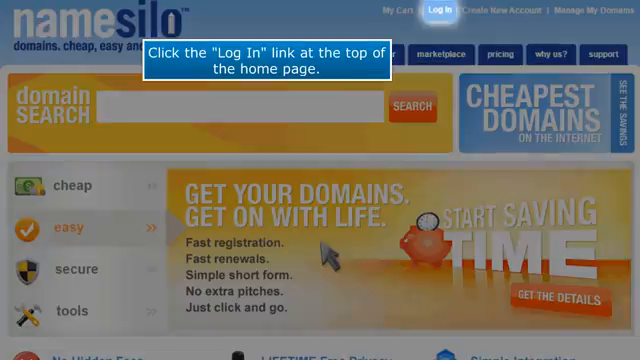
Step: Log in to the NameSilo account from the login page with the entered credentials
{"action": "left_click", "coordinate": [434, 11]}
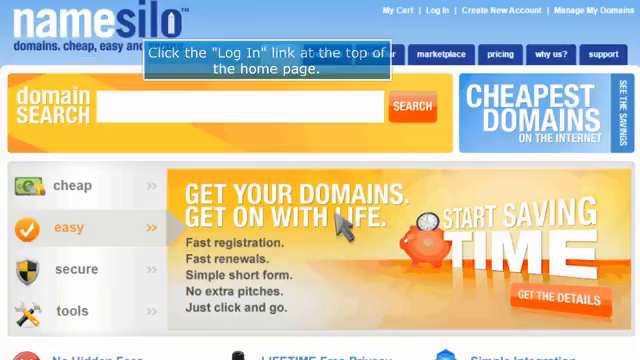
{"action": "left_click", "coordinate": [437, 10]}
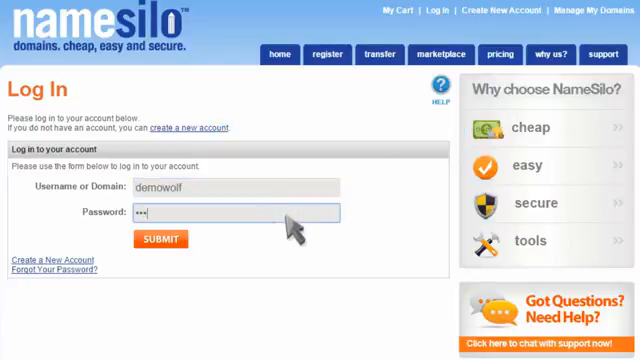
{"action": "left_click", "coordinate": [158, 239]}
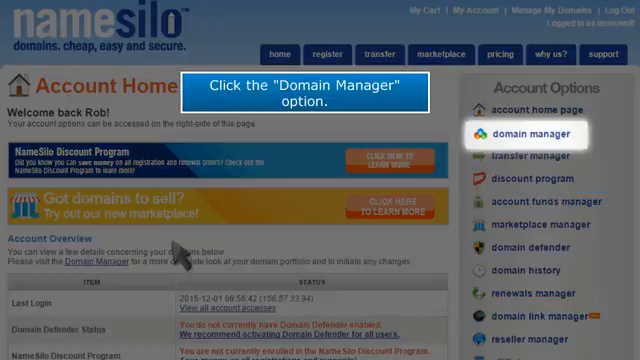
Step: Open Domain Manager from Account Options and scroll down the domain page
{"action": "left_click", "coordinate": [533, 133]}
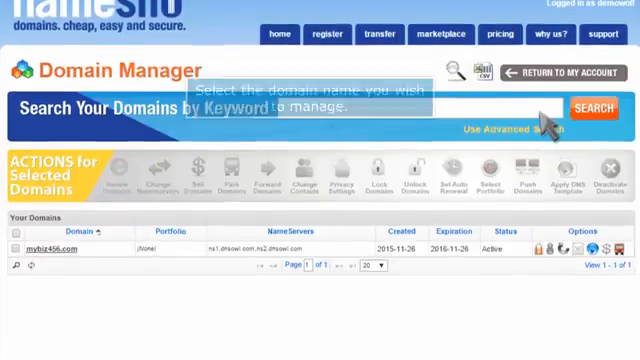
{"action": "scroll", "scroll_direction": "down", "scroll_amount": 3}
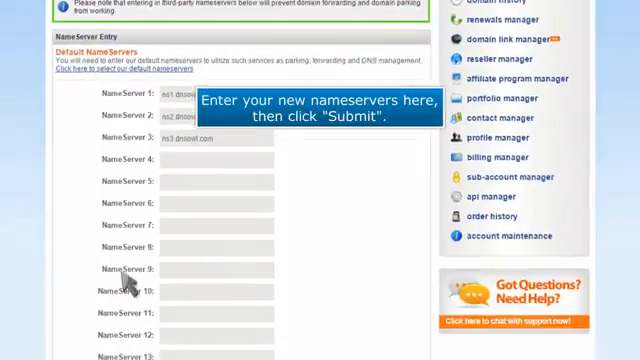
Step: Scroll to reveal all thirteen nameserver fields and the Submit button
{"action": "scroll", "scroll_direction": "down", "scroll_amount": 3}
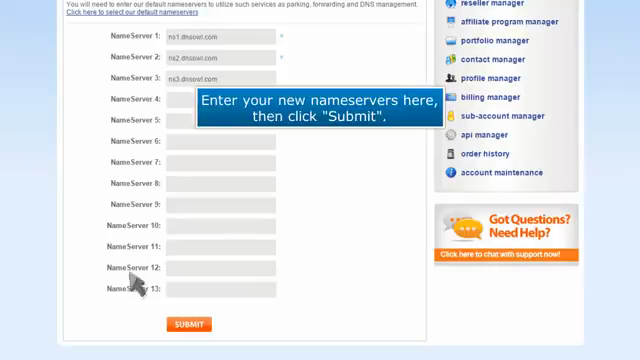